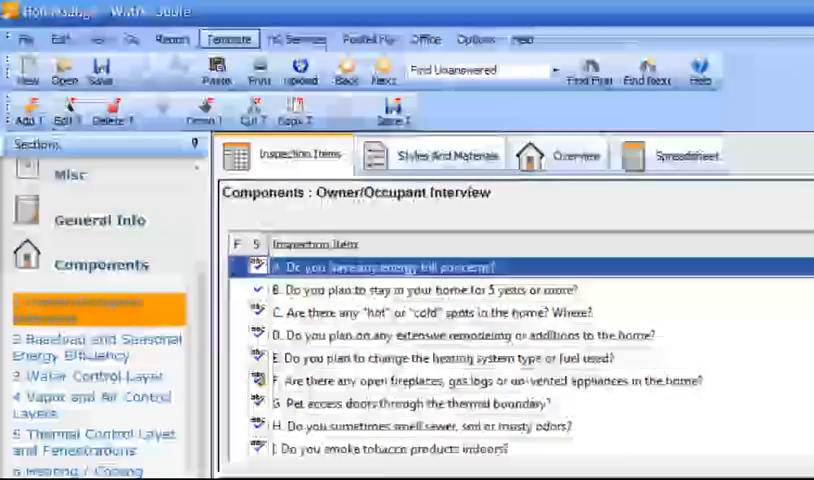
Turn on 'Show Work Scope For This Template' in the template options
{"action": "left_click", "coordinate": [141, 23]}
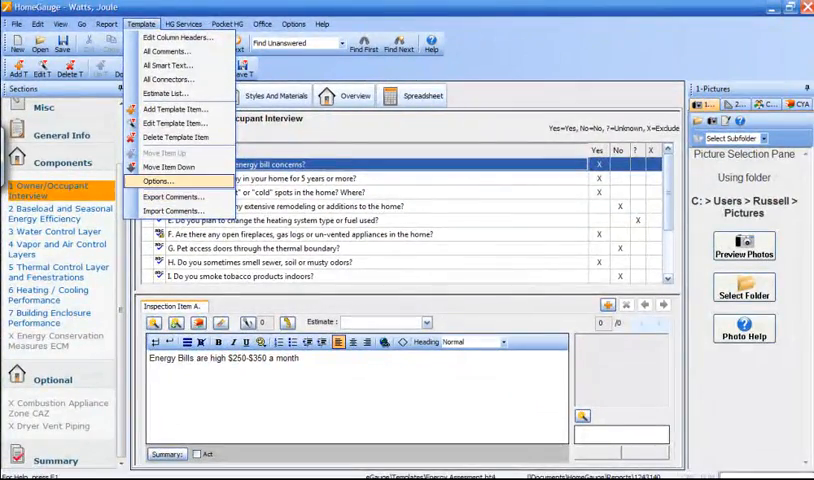
{"action": "left_click", "coordinate": [155, 181]}
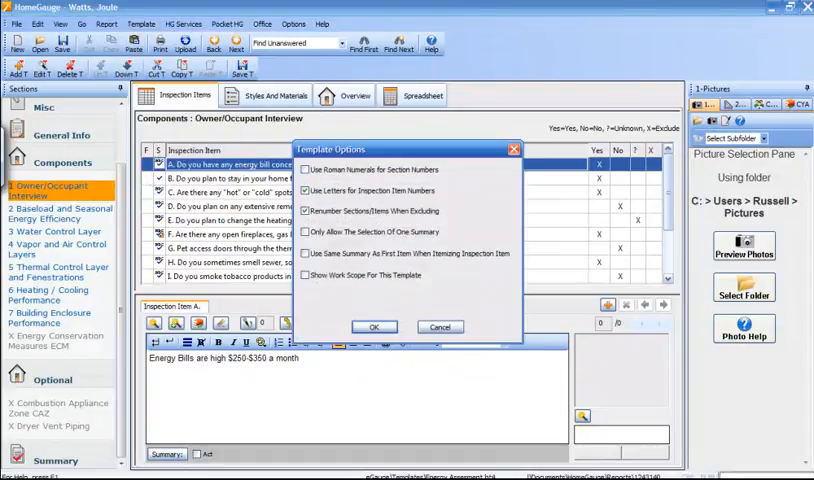
{"action": "left_click", "coordinate": [306, 275]}
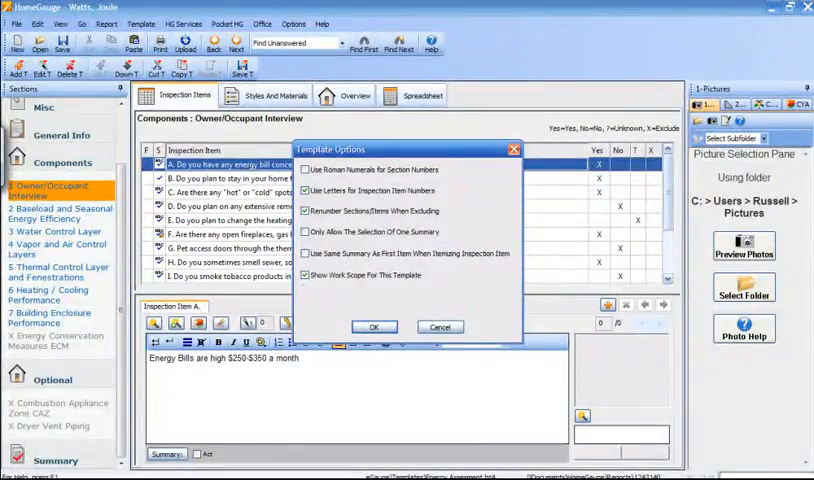
{"action": "left_click", "coordinate": [375, 327]}
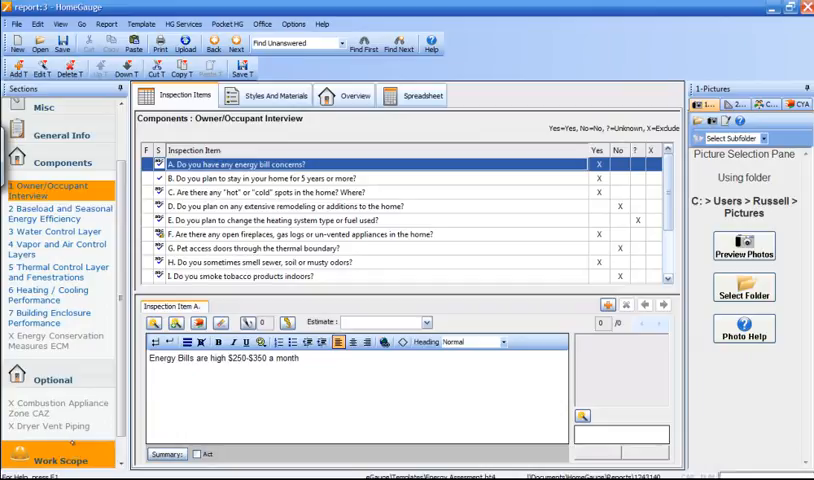
Open the Work Scope section and dismiss the header comment picker without inserting
{"action": "left_click", "coordinate": [58, 460]}
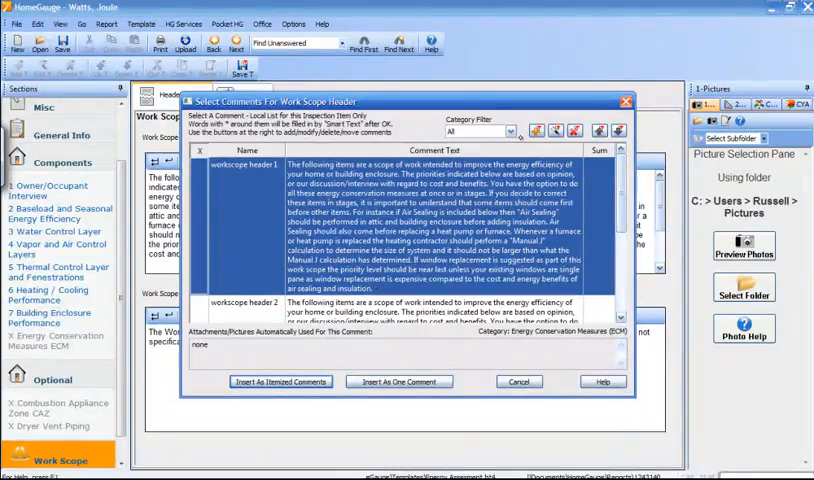
{"action": "mouse_move", "coordinate": [531, 133]}
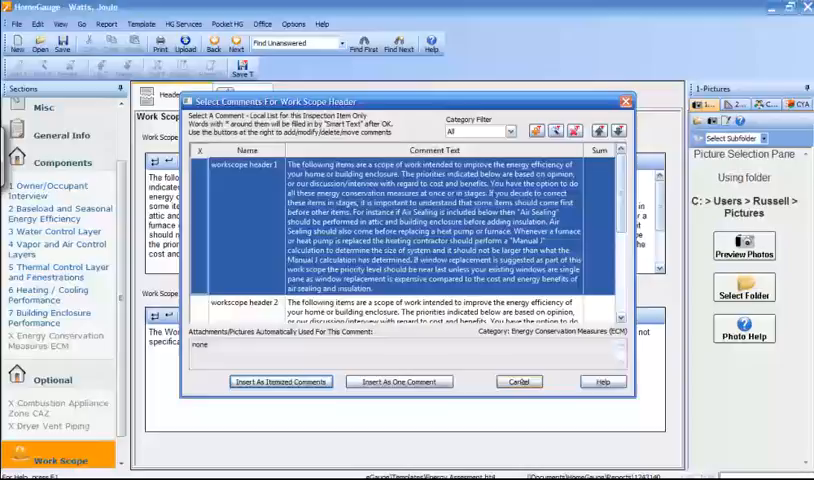
{"action": "left_click", "coordinate": [287, 381]}
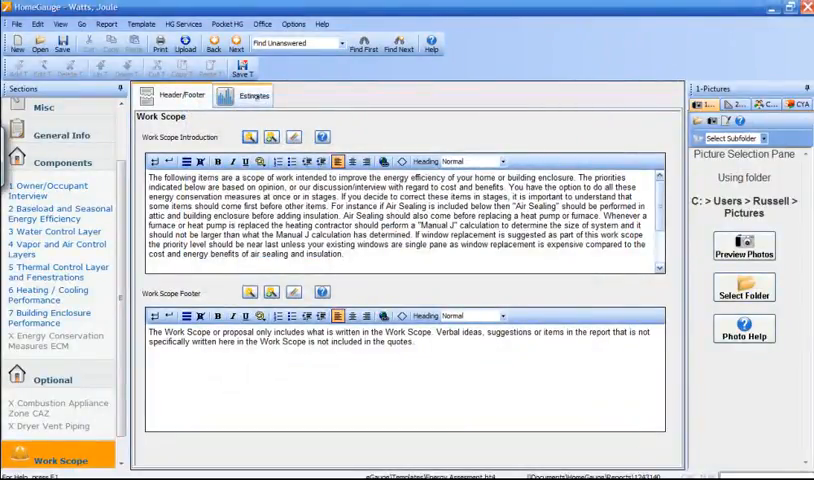
On the Estimates tab, confirm a new job named 'Phase One Proposal'
{"action": "left_click", "coordinate": [253, 95]}
{"action": "type", "text": "Phase One Proposal"}
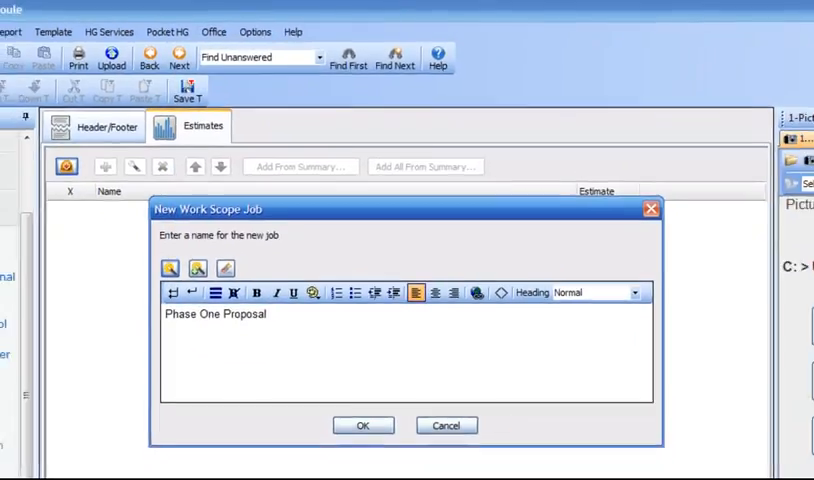
{"action": "left_click", "coordinate": [362, 425]}
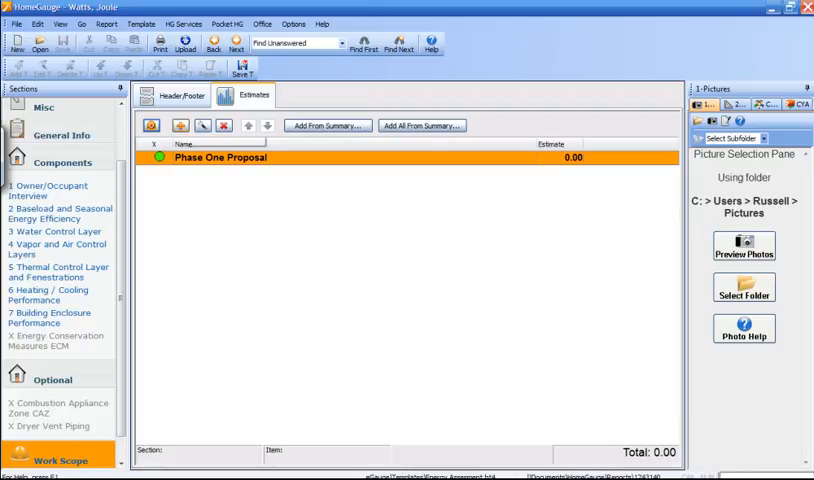
{"action": "mouse_move", "coordinate": [178, 124]}
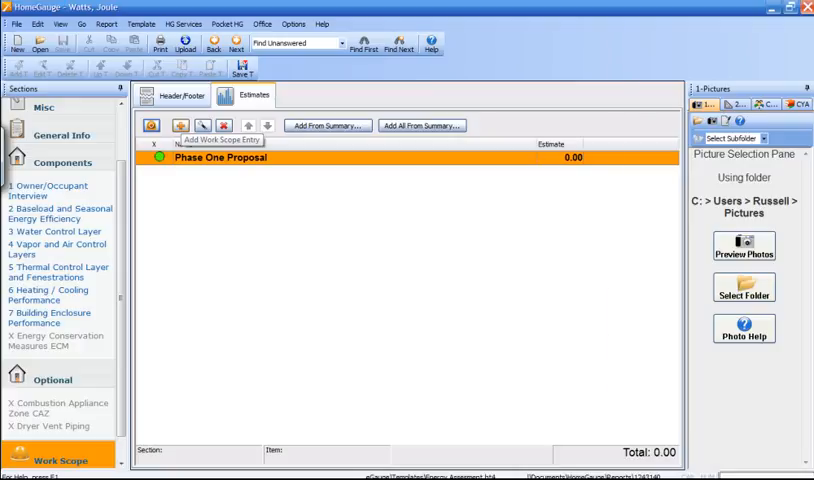
Add a 'Flashing at Chimney' entry with a detailed work description and a 325 estimate
{"action": "double_click", "coordinate": [220, 157]}
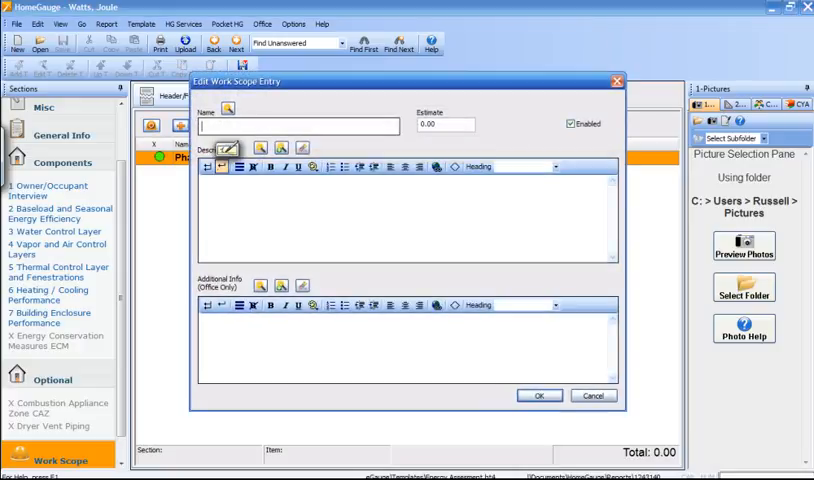
{"action": "type", "text": "Flas"}
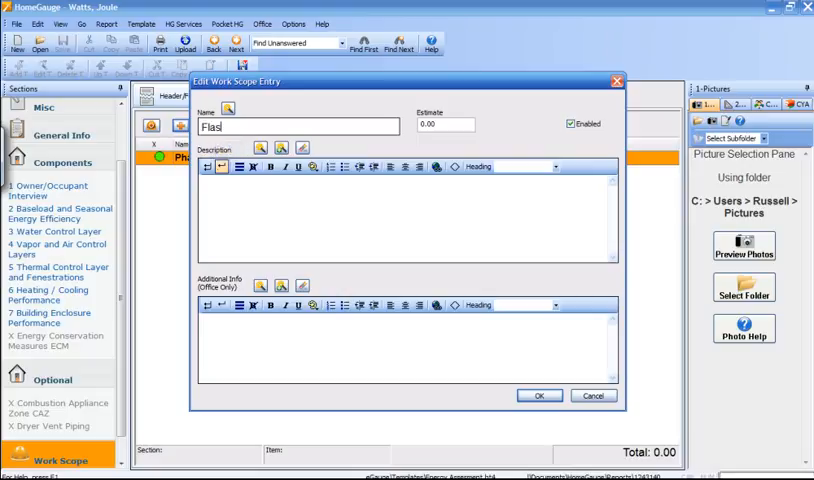
{"action": "type", "text": "hing at C"}
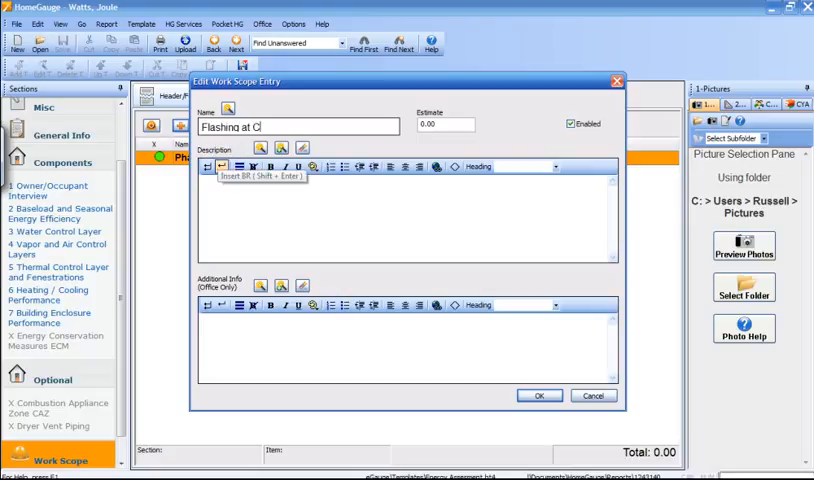
{"action": "type", "text": "himney"}
{"action": "left_click", "coordinate": [408, 218]}
{"action": "type", "text": "Deta"}
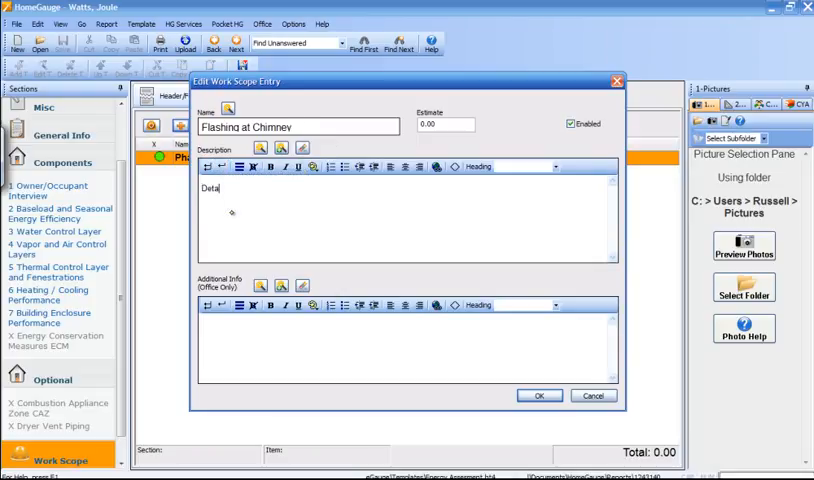
{"action": "type", "text": "iled"}
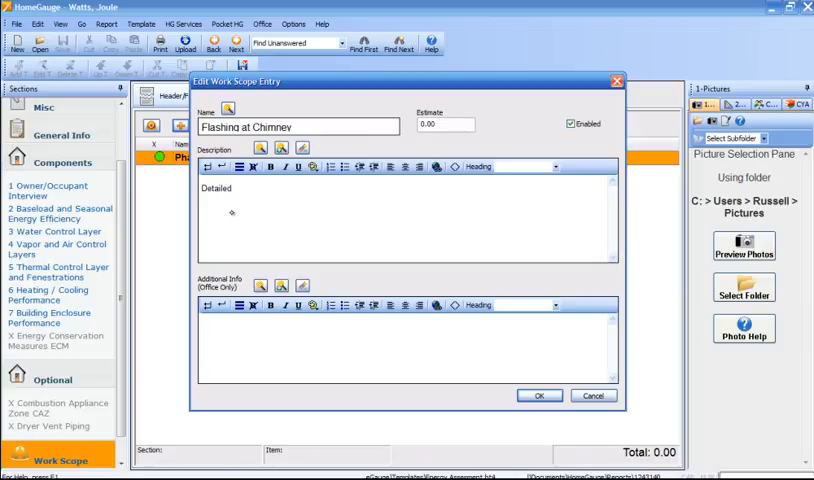
{"action": "type", "text": "work de"}
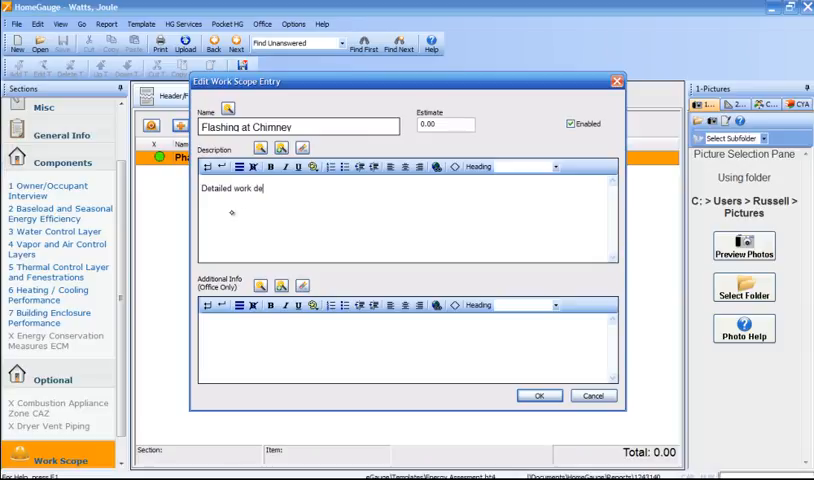
{"action": "type", "text": "scription"}
{"action": "left_click", "coordinate": [445, 124]}
{"action": "type", "text": "325"}
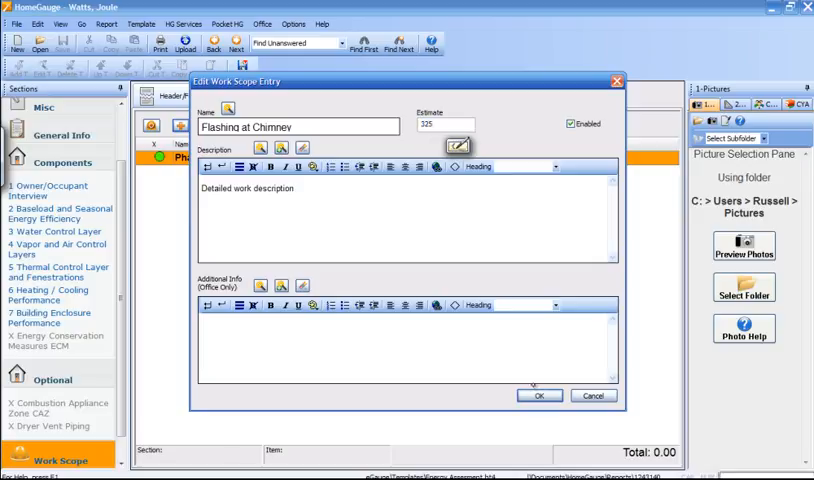
{"action": "left_click", "coordinate": [540, 395]}
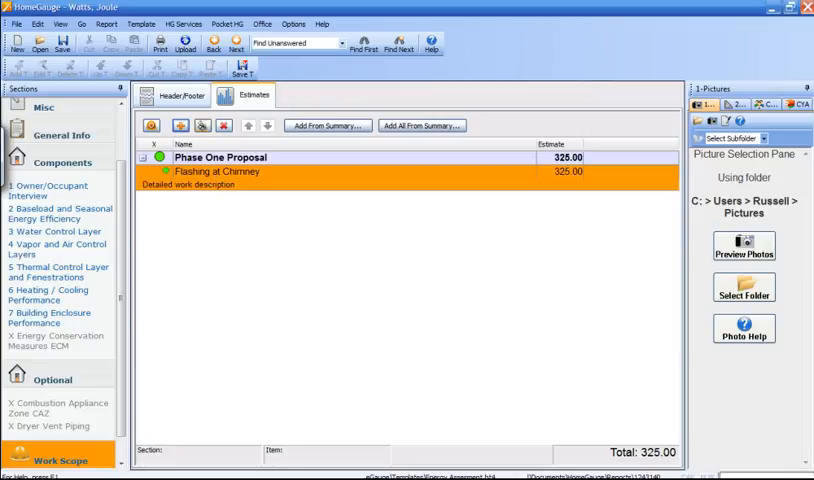
Reopen Flashing at Chimney and keep estimate 325.00 under Phase One Proposal
{"action": "double_click", "coordinate": [218, 171]}
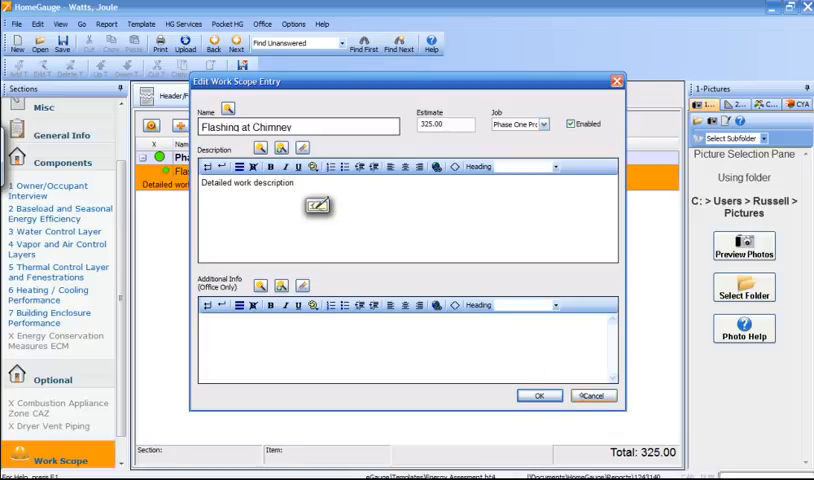
{"action": "left_click", "coordinate": [539, 395]}
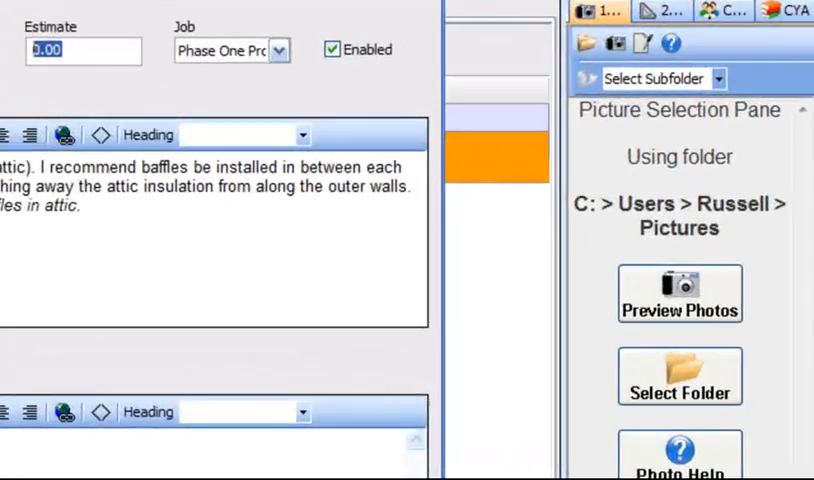
Price the attic baffles item at 400 and the knee wall item at 190
{"action": "type", "text": "400"}
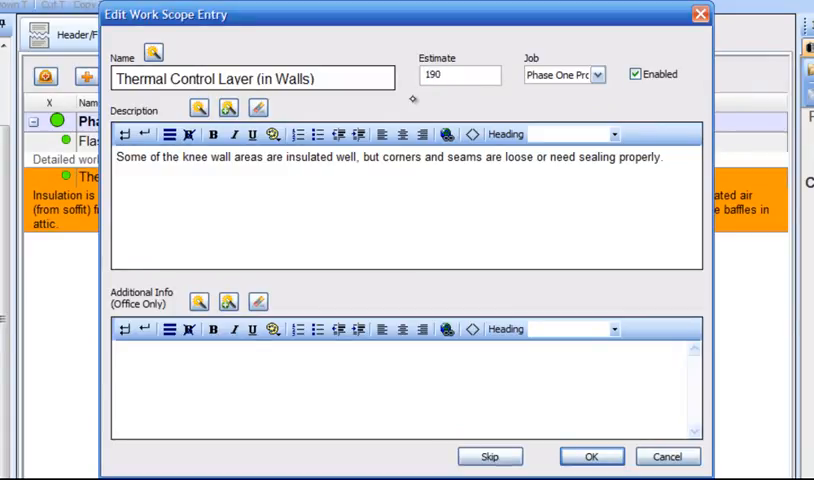
{"action": "left_click", "coordinate": [591, 456]}
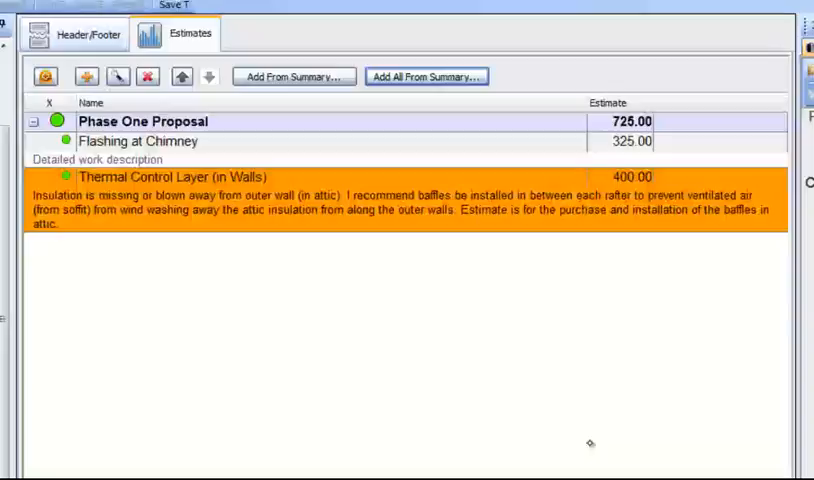
{"action": "double_click", "coordinate": [160, 176]}
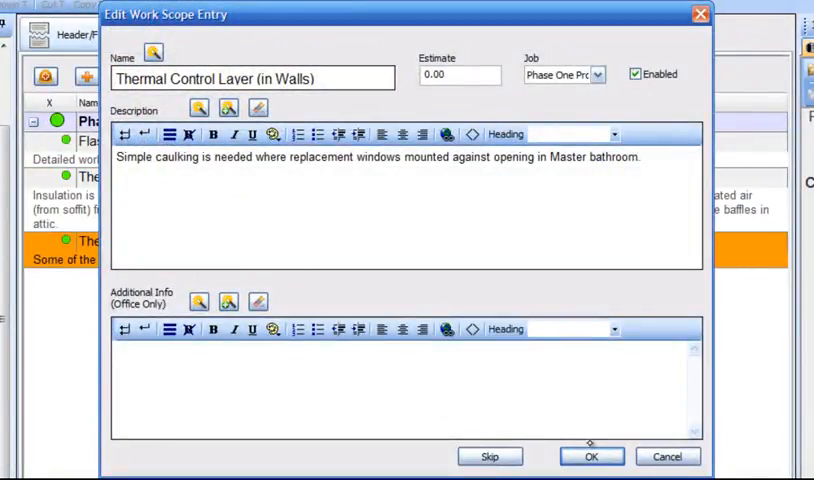
{"action": "mouse_move", "coordinate": [385, 192]}
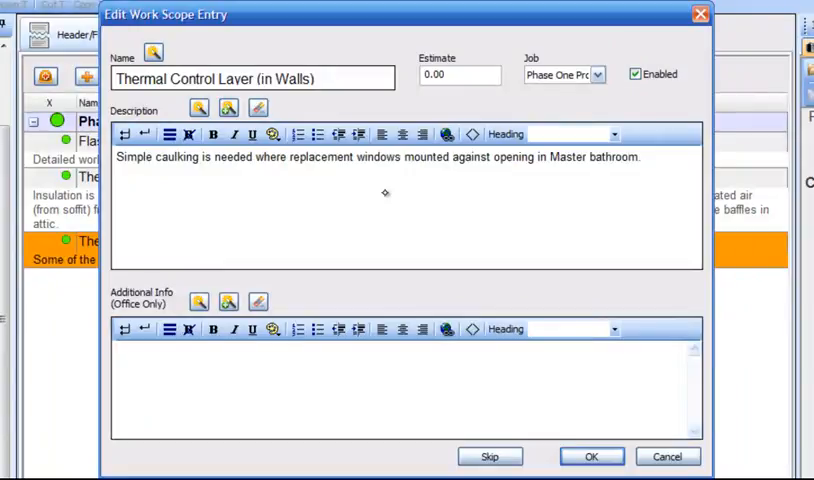
{"action": "mouse_move", "coordinate": [605, 93]}
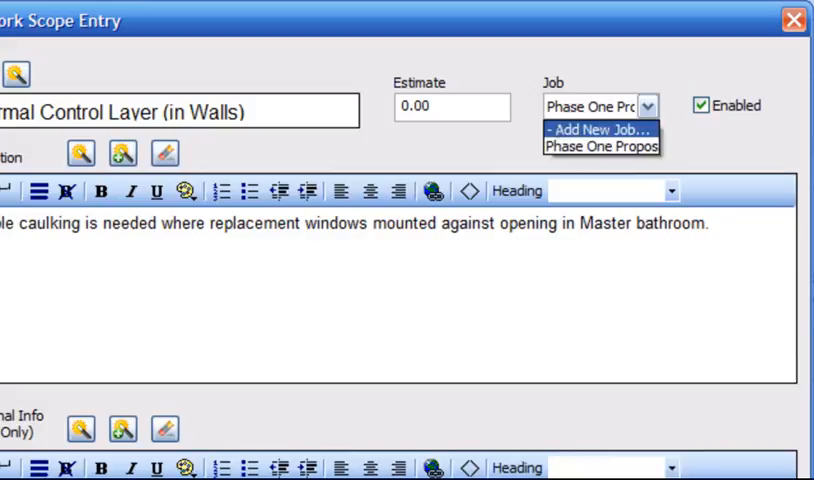
Create a Phase Two Proposal job and assign the masonry wall item to it at 85
{"action": "left_click", "coordinate": [600, 128]}
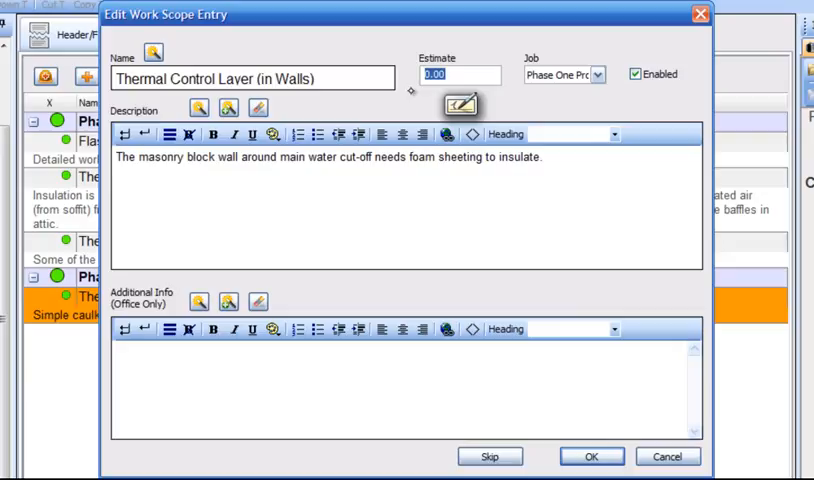
{"action": "type", "text": "85"}
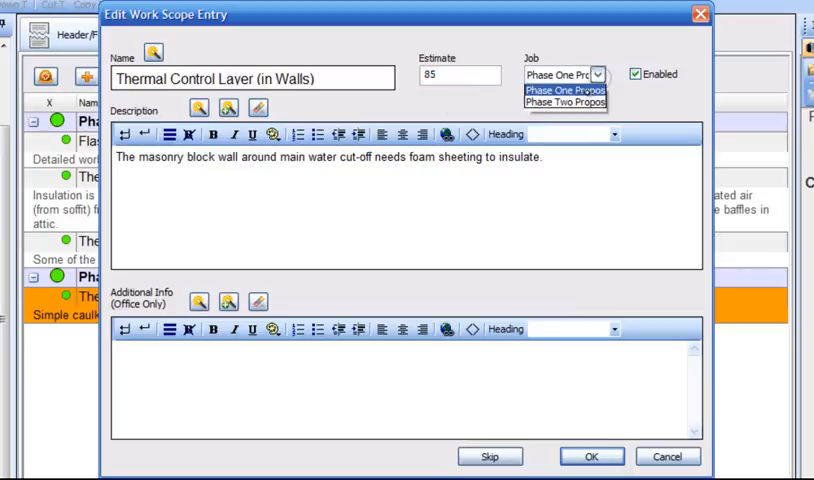
{"action": "left_click", "coordinate": [565, 101]}
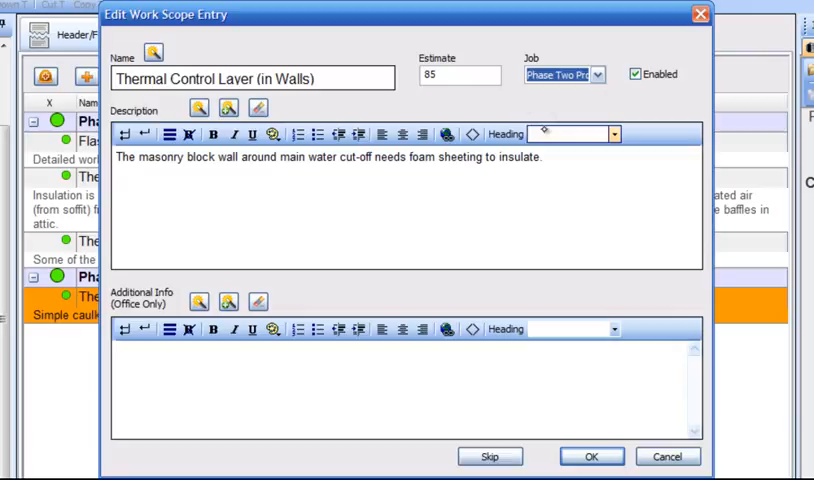
{"action": "left_click", "coordinate": [591, 456]}
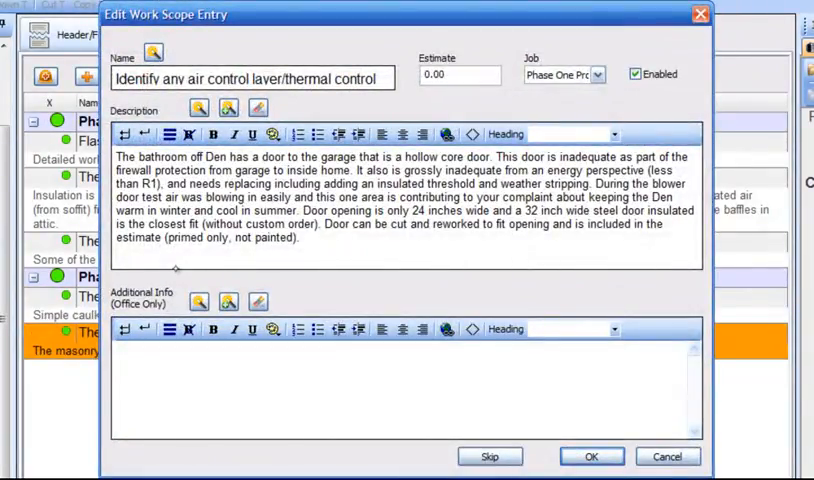
Work on the garage door entry in the Edit Work Scope Entry dialog
{"action": "left_click", "coordinate": [591, 74]}
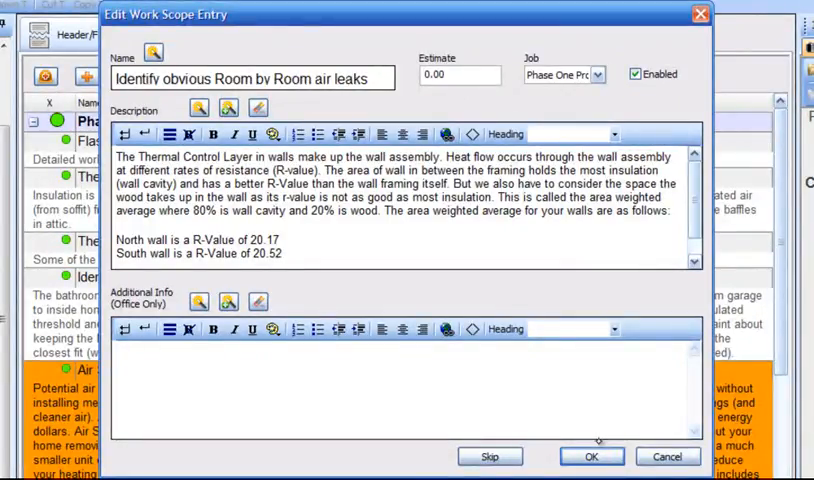
{"action": "mouse_move", "coordinate": [490, 456]}
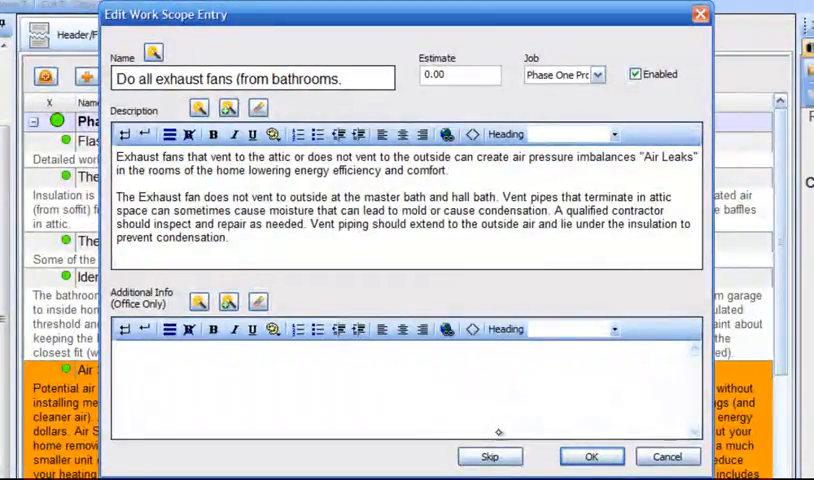
{"action": "mouse_move", "coordinate": [205, 411]}
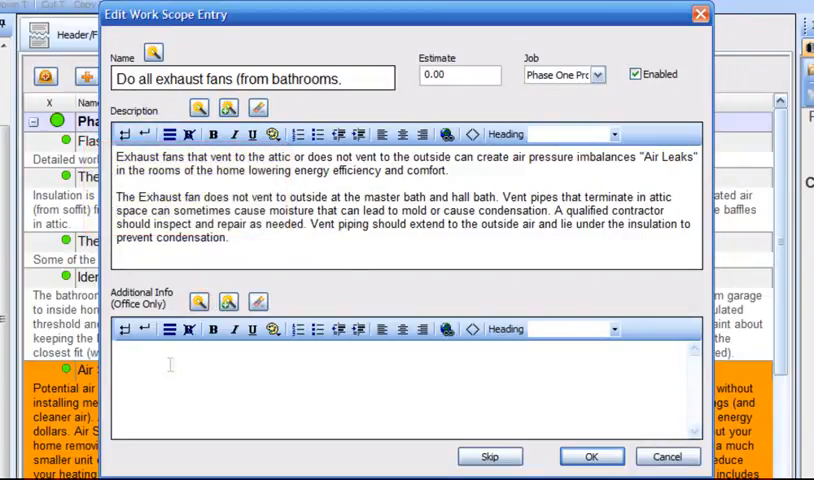
{"action": "mouse_move", "coordinate": [215, 355]}
{"action": "type", "text": "Broan Lowes"}
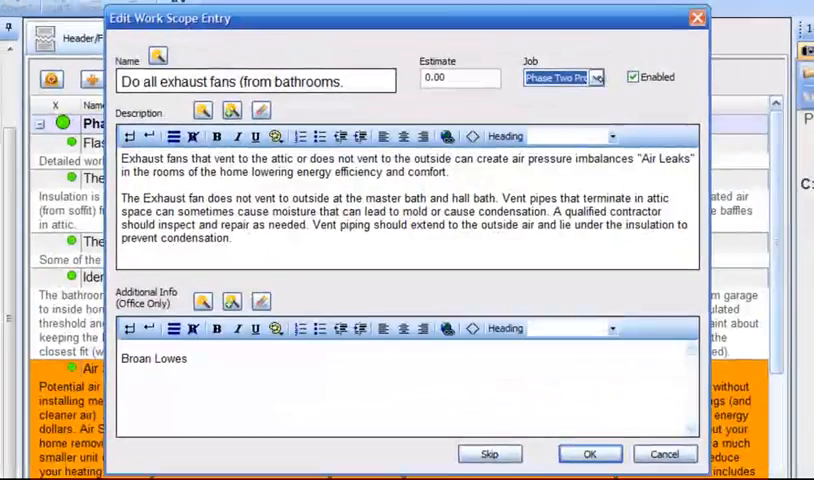
Accept the bathroom exhaust fans item with its Broan Lowes note into Phase Two
{"action": "left_click", "coordinate": [589, 453]}
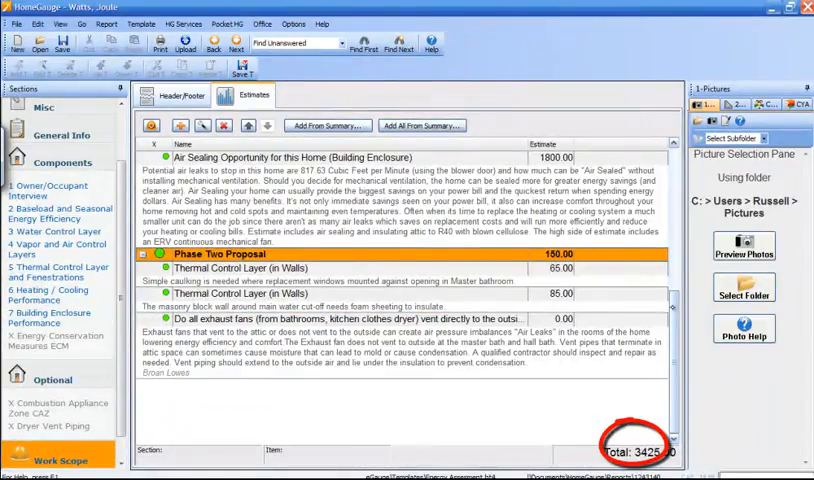
Scroll to the top and switch off Flashing at Chimney's green status dot
{"action": "scroll", "scroll_direction": "up", "scroll_amount": 3}
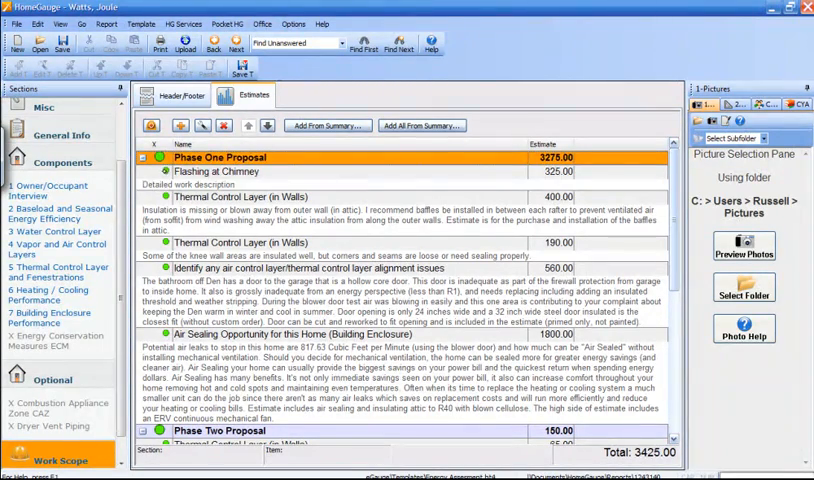
{"action": "left_click", "coordinate": [230, 171]}
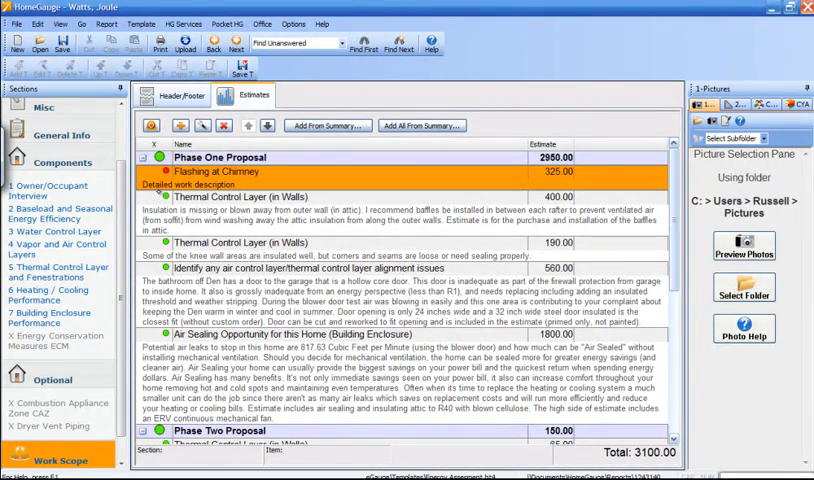